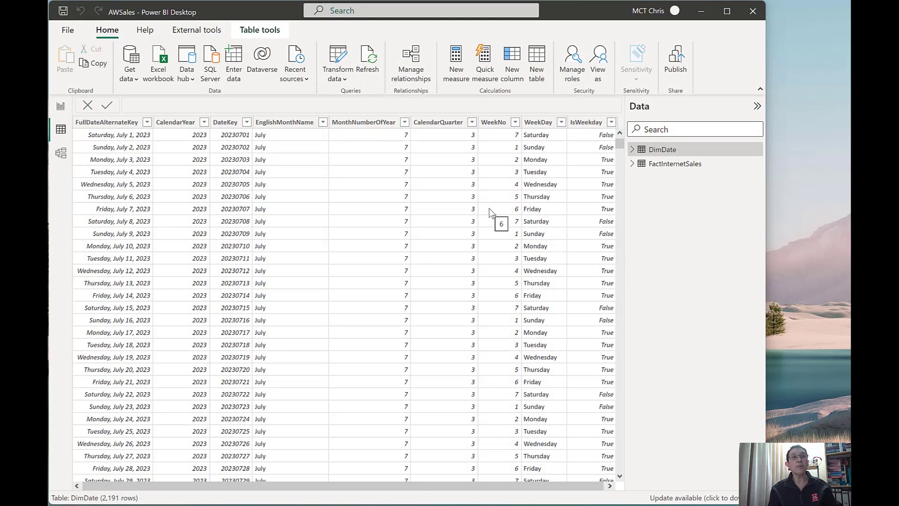
mouse_move(602, 182)
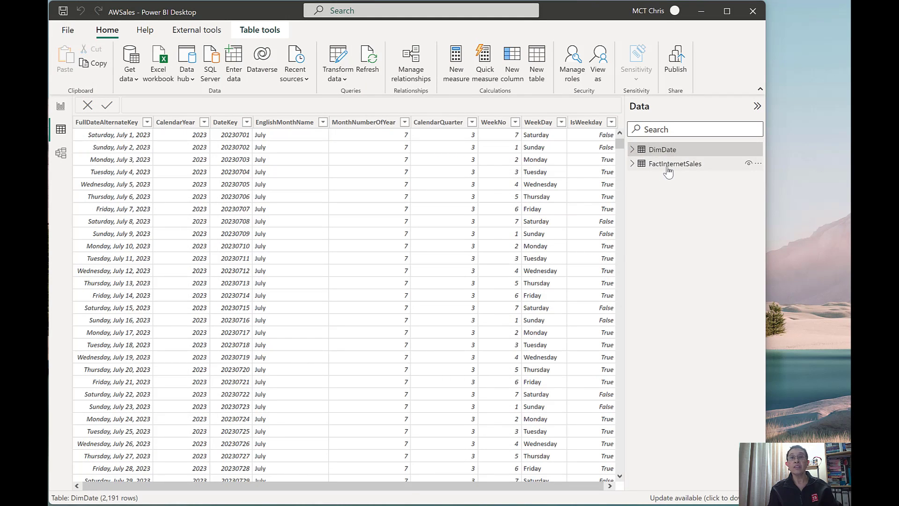
Step: Copy the timeanddate.com New Zealand 2023 holidays page URL from Edge's address bar
left_click(662, 149)
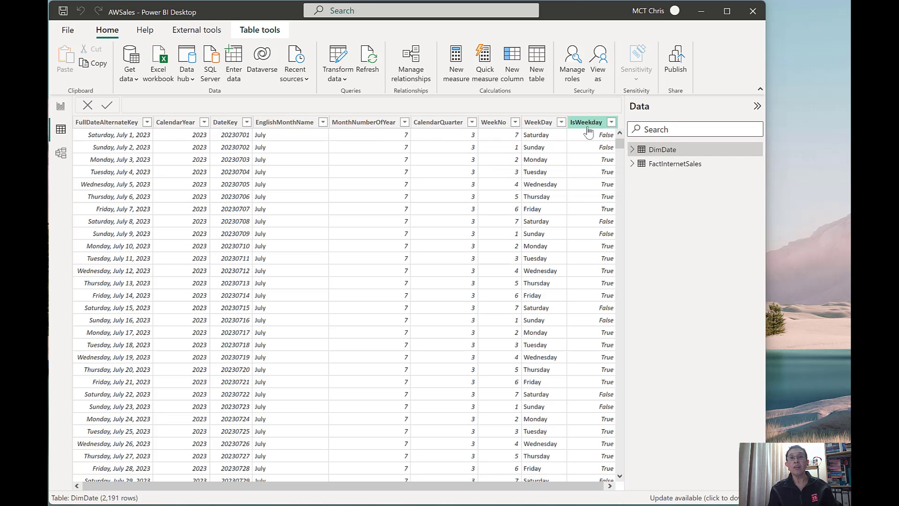
mouse_move(589, 131)
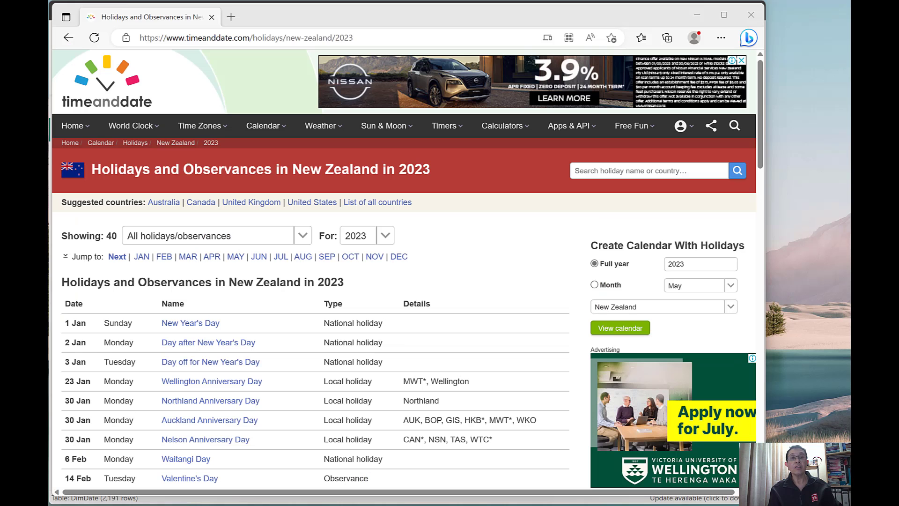
left_click(245, 37)
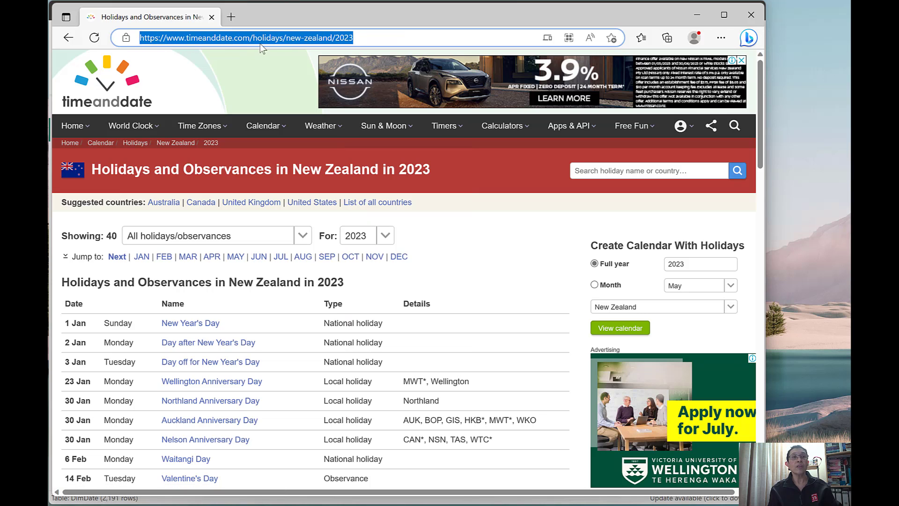
right_click(247, 38)
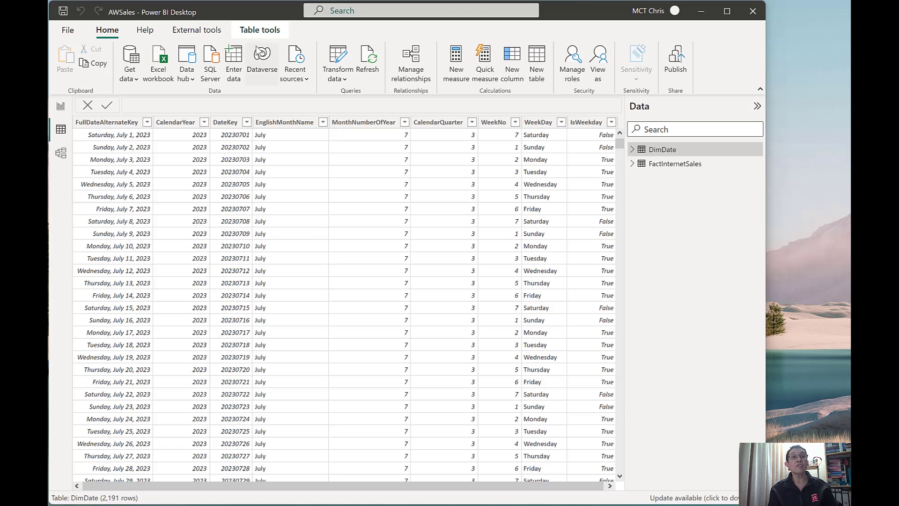
mouse_move(130, 62)
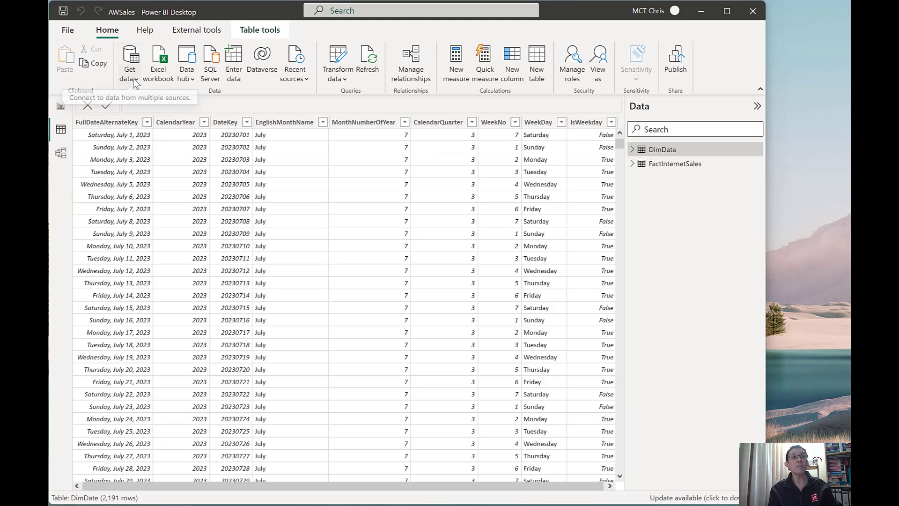
left_click(130, 61)
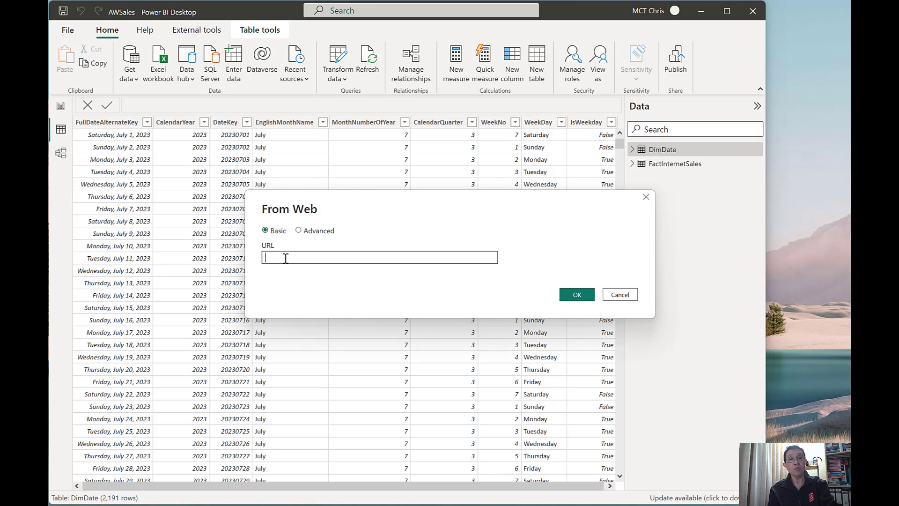
type("https://www.timeanddate.com/holidays/new-zealand/2023")
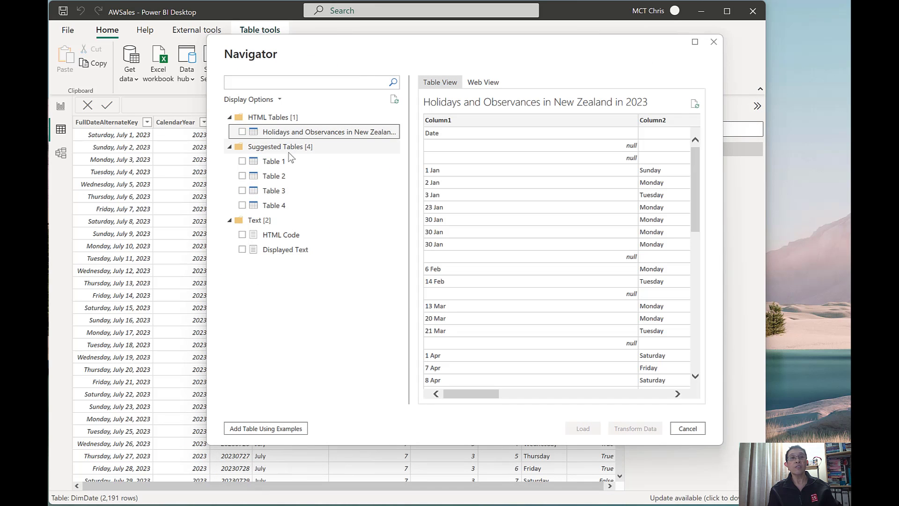
Step: Preview Tables 1–3 in Navigator, then select Table 3 and open it in Power Query
left_click(273, 161)
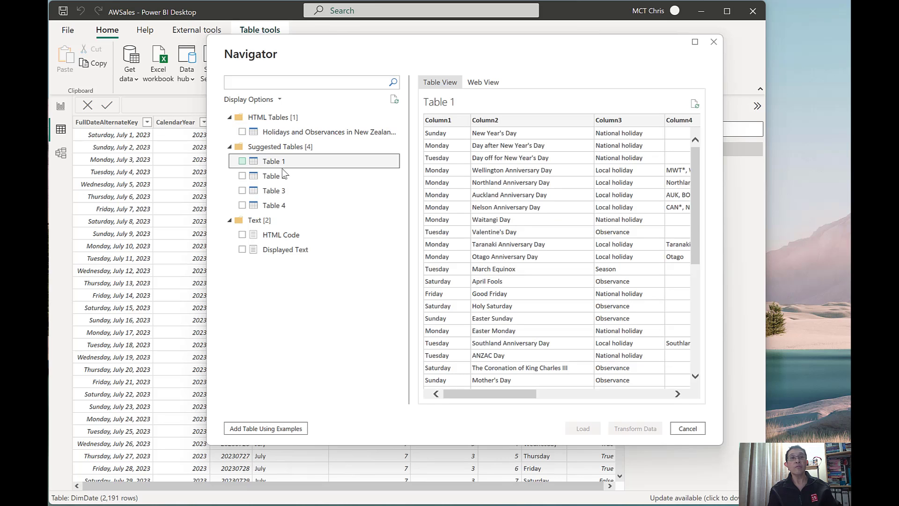
left_click(273, 176)
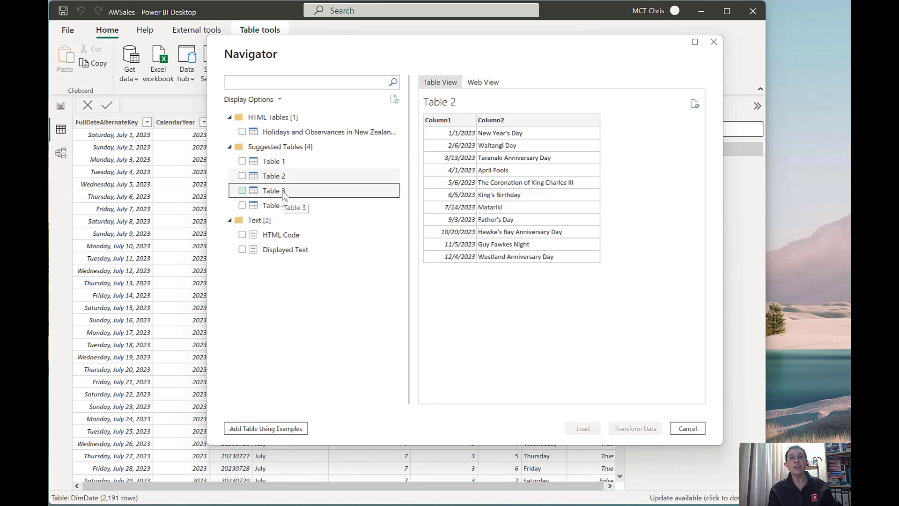
left_click(273, 191)
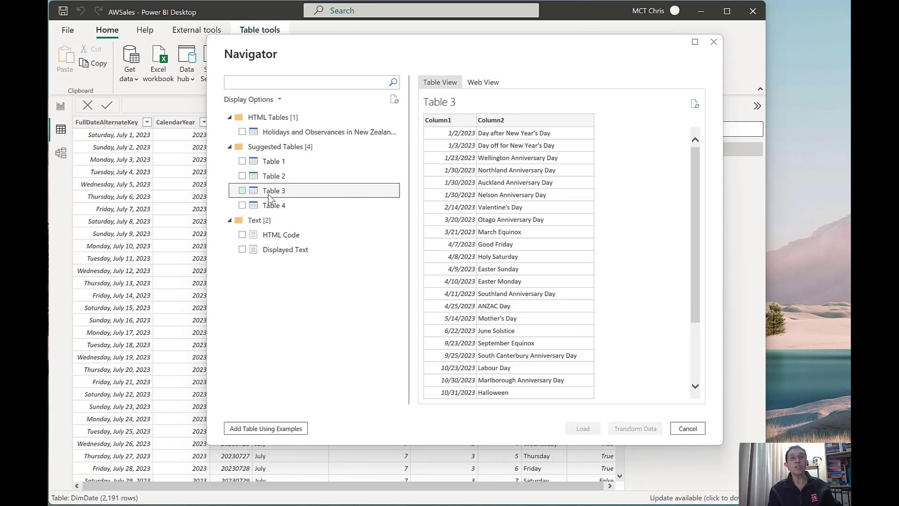
left_click(243, 191)
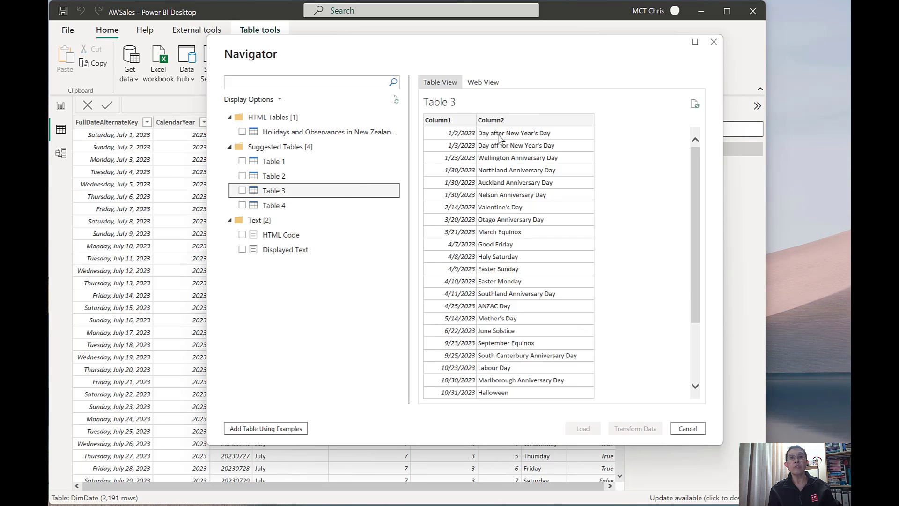
mouse_move(502, 166)
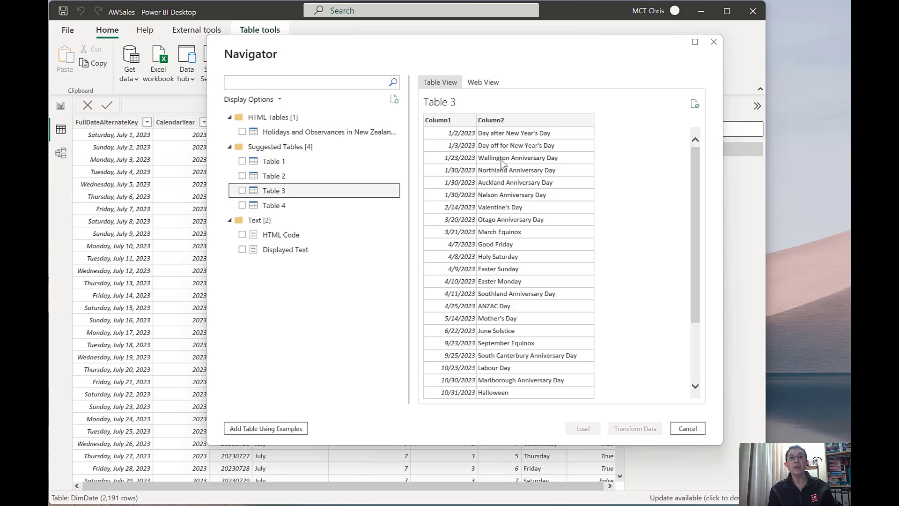
mouse_move(498, 193)
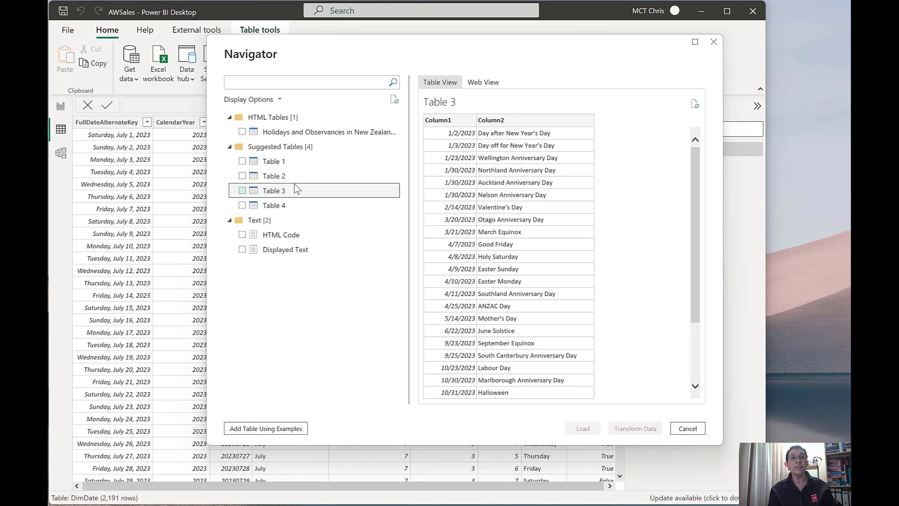
left_click(242, 189)
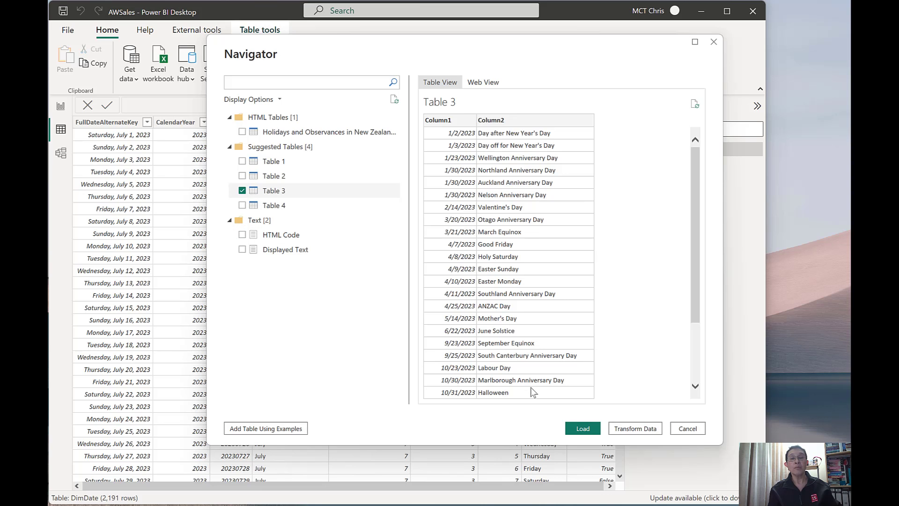
left_click(686, 429)
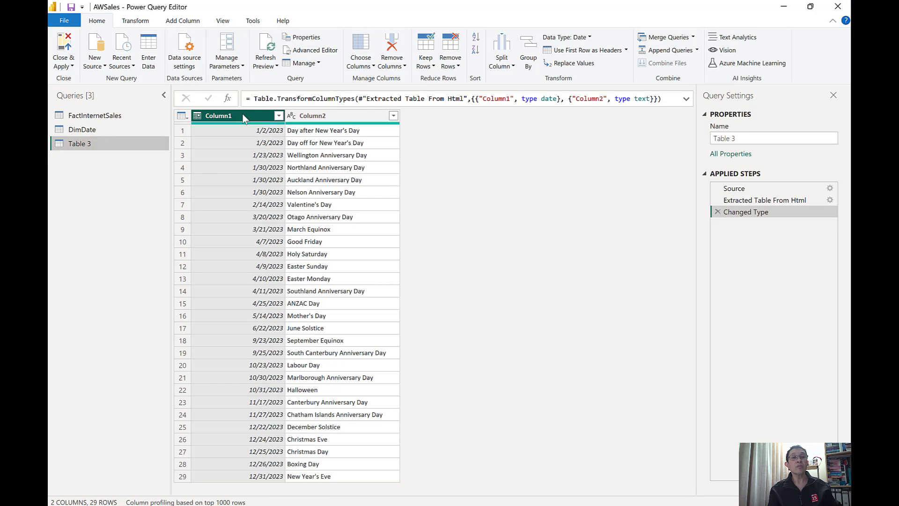
Step: Rename Column1 to Date and Column2 to Holiday
type("D")
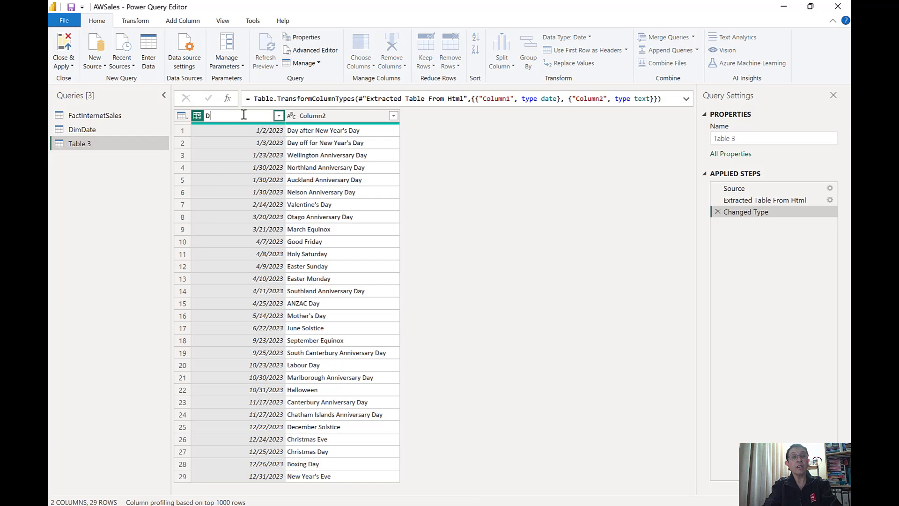
type("ate")
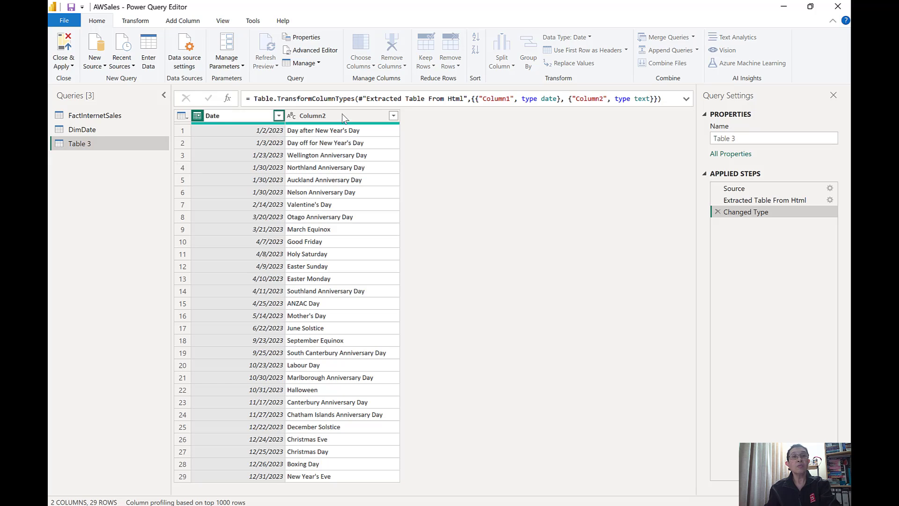
type("Ho")
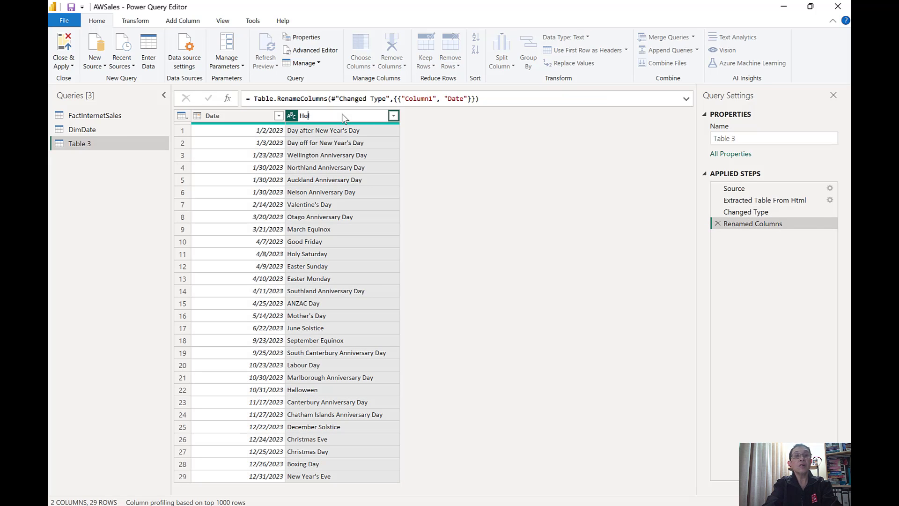
type("liday")
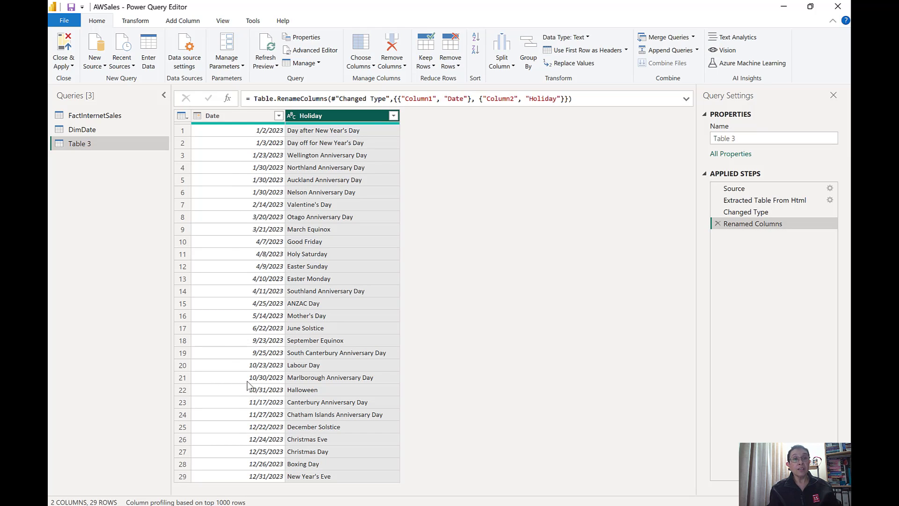
mouse_move(263, 431)
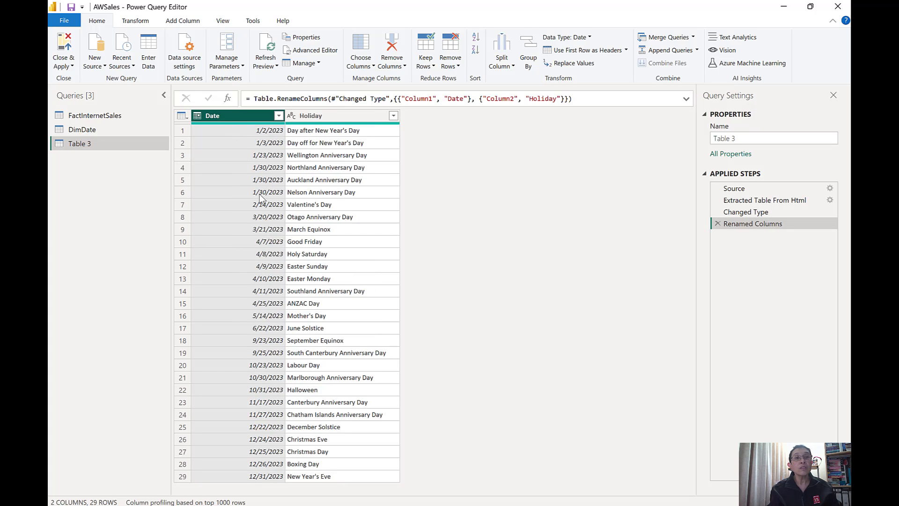
mouse_move(304, 186)
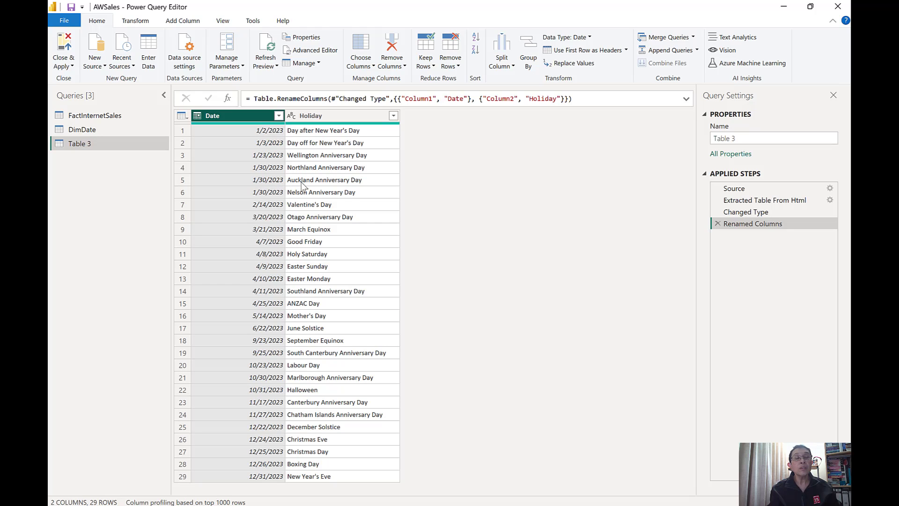
mouse_move(261, 192)
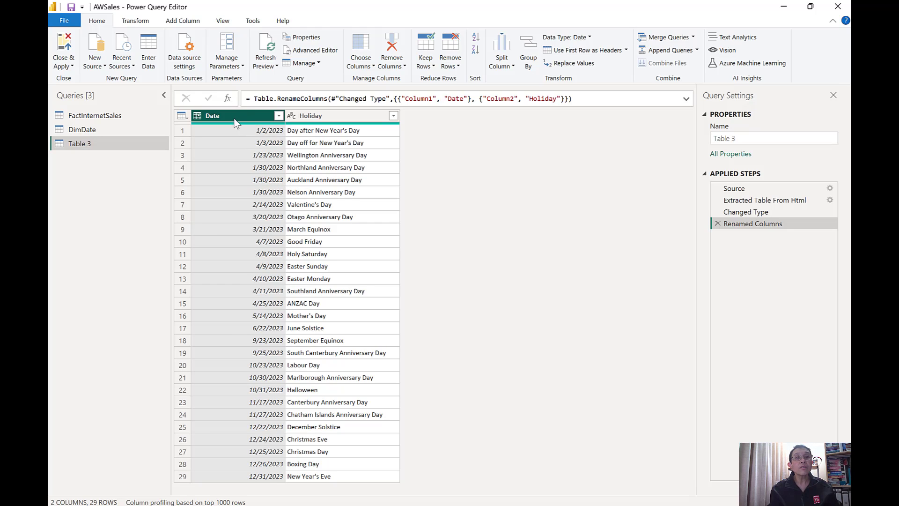
Step: Remove duplicate rows by Date, leaving 27, and rename the query Holidays
right_click(212, 116)
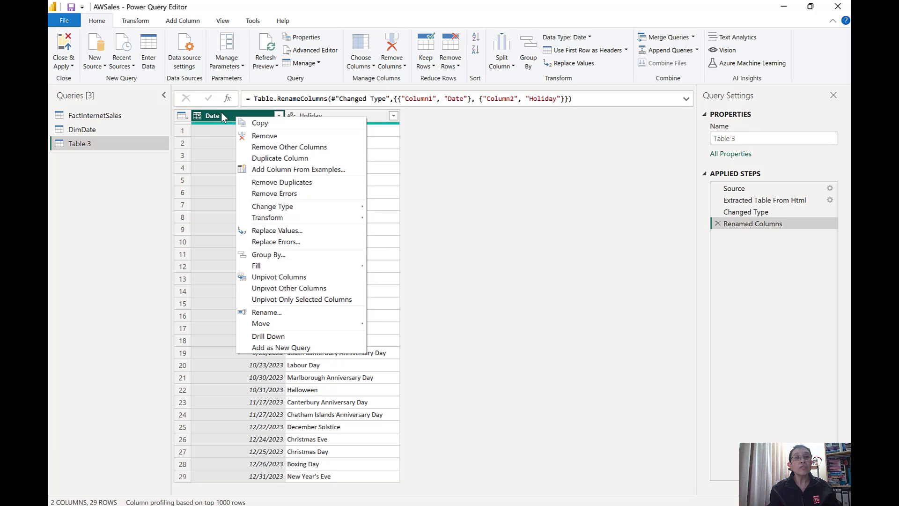
mouse_move(232, 124)
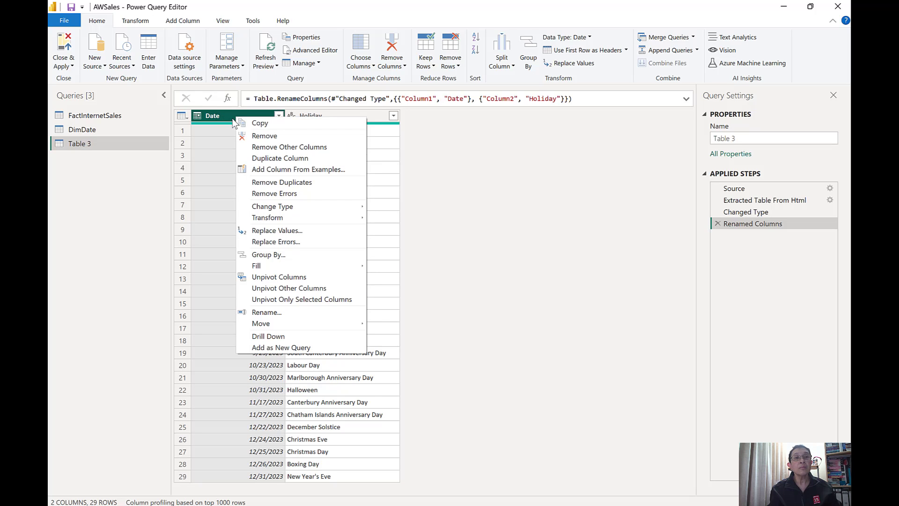
mouse_move(264, 136)
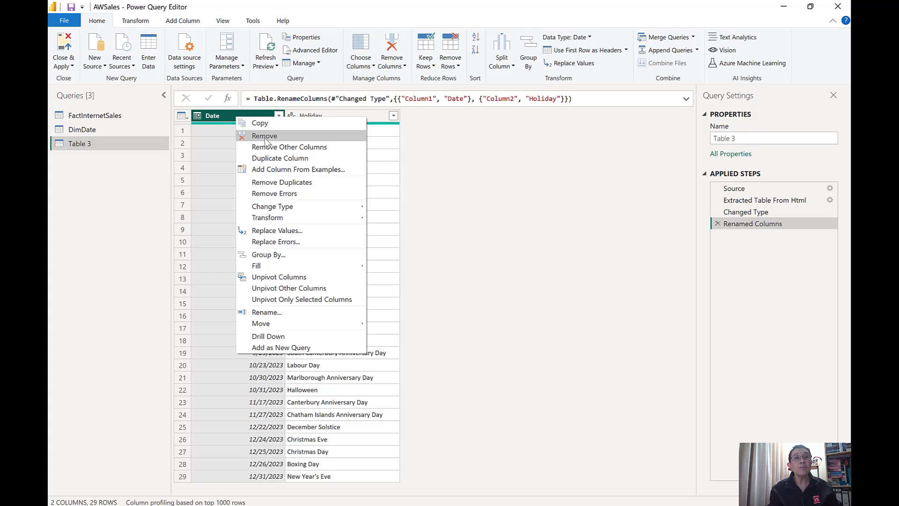
left_click(281, 182)
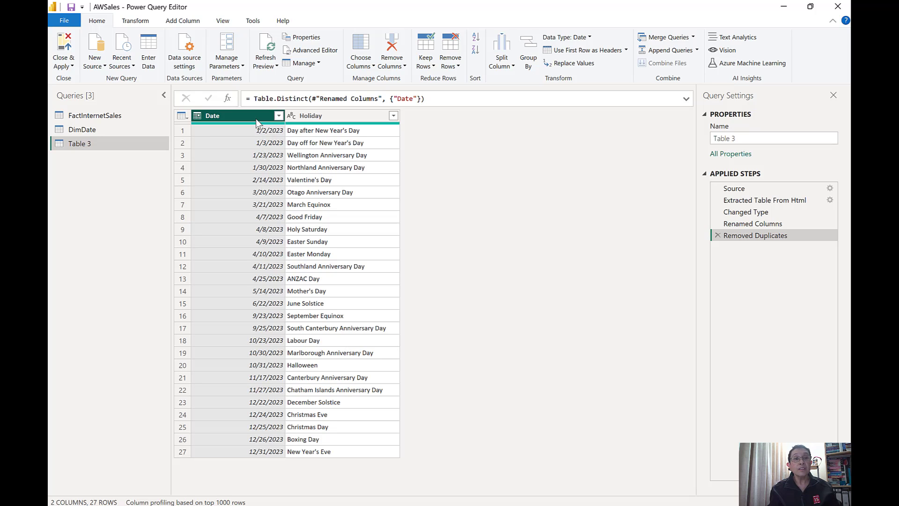
mouse_move(166, 118)
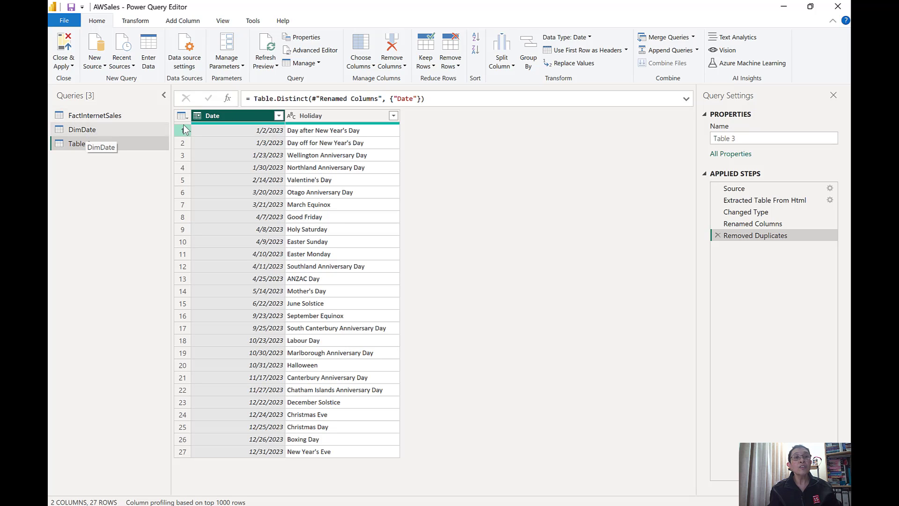
left_click(80, 143)
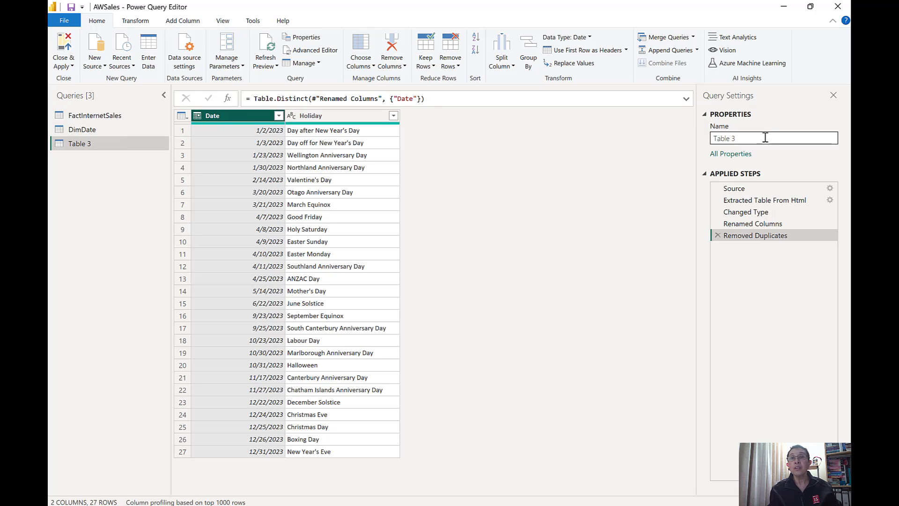
type("H")
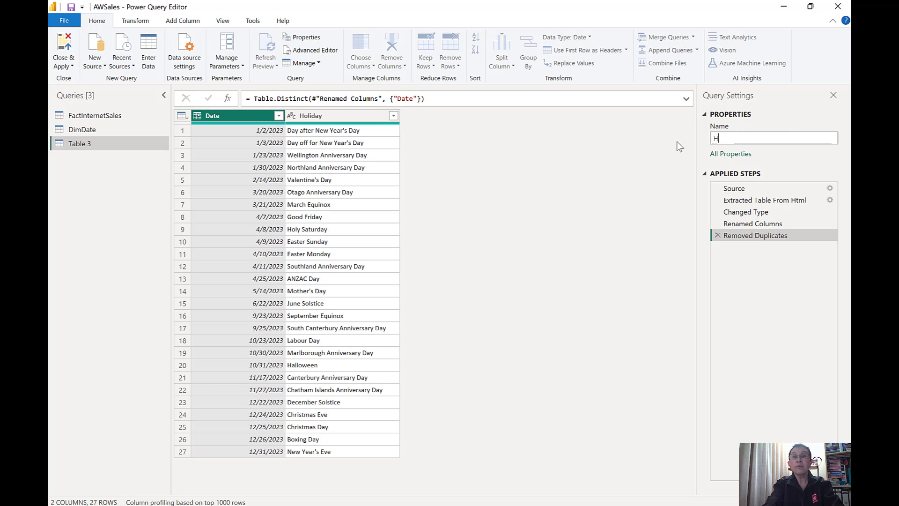
type("olidays")
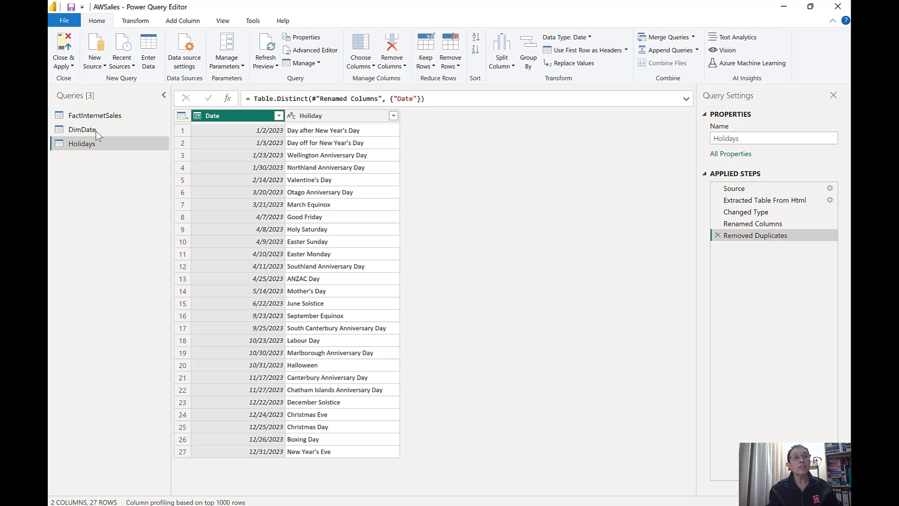
mouse_move(82, 129)
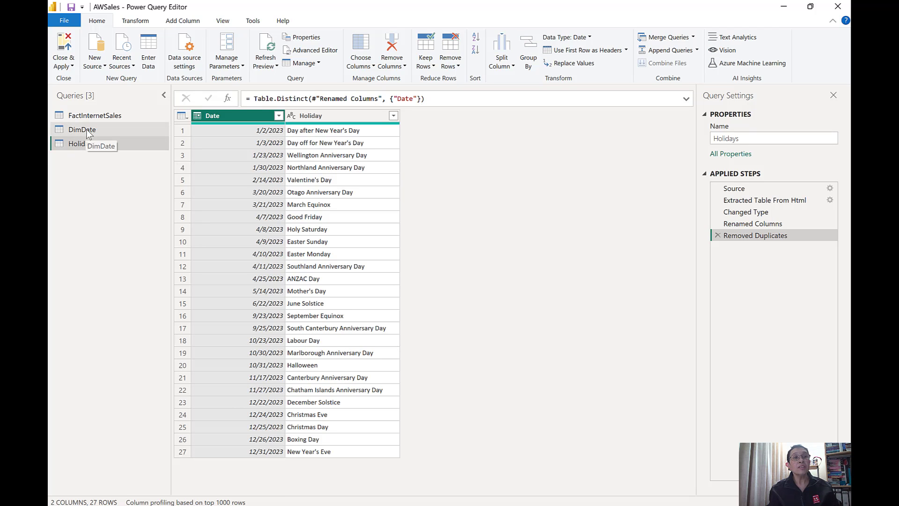
Step: Merge Holidays into DimDate, matching FullDateAlternateKey to Holidays' Date column
left_click(82, 129)
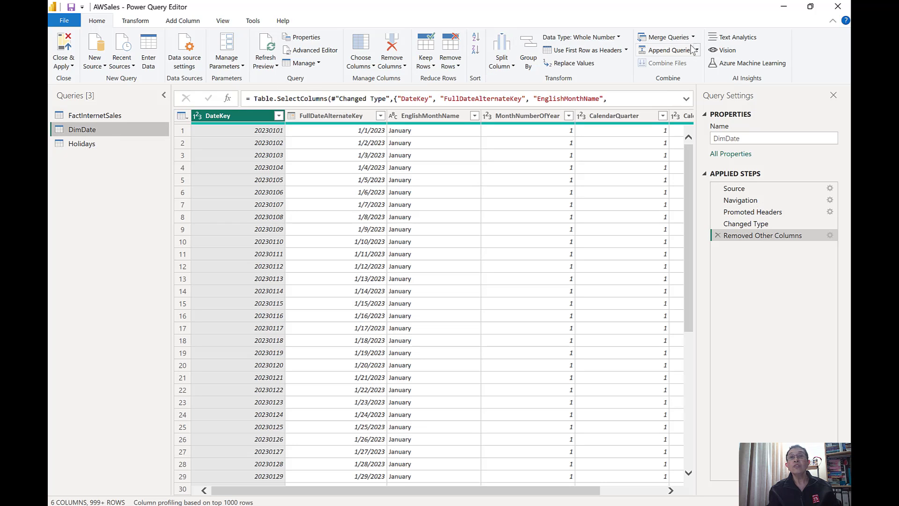
left_click(692, 36)
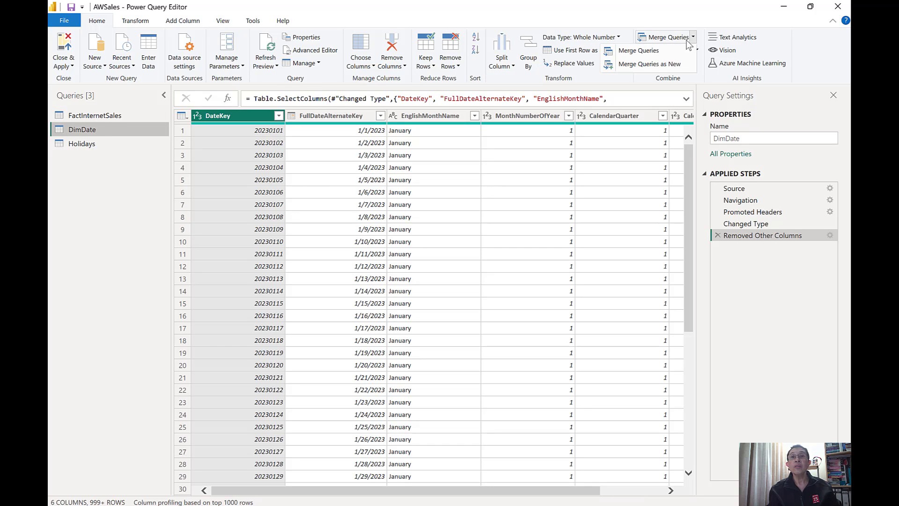
left_click(665, 36)
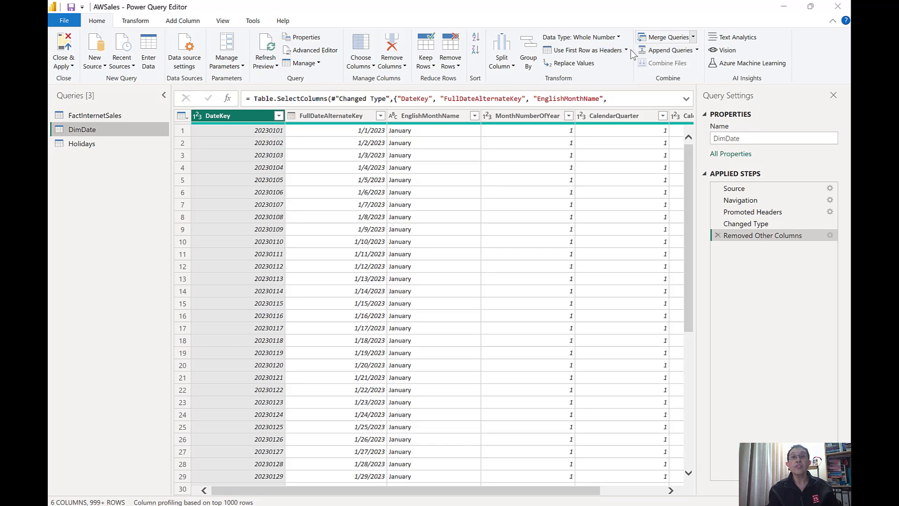
left_click(665, 36)
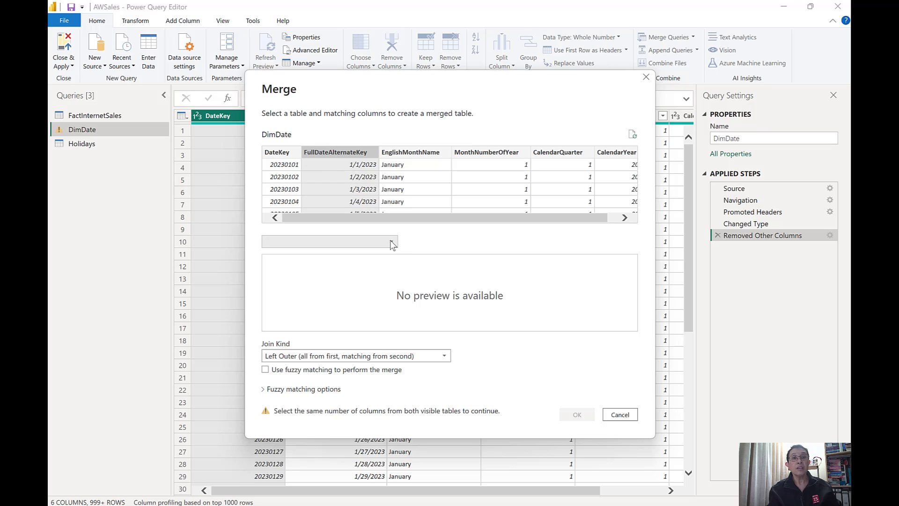
left_click(329, 242)
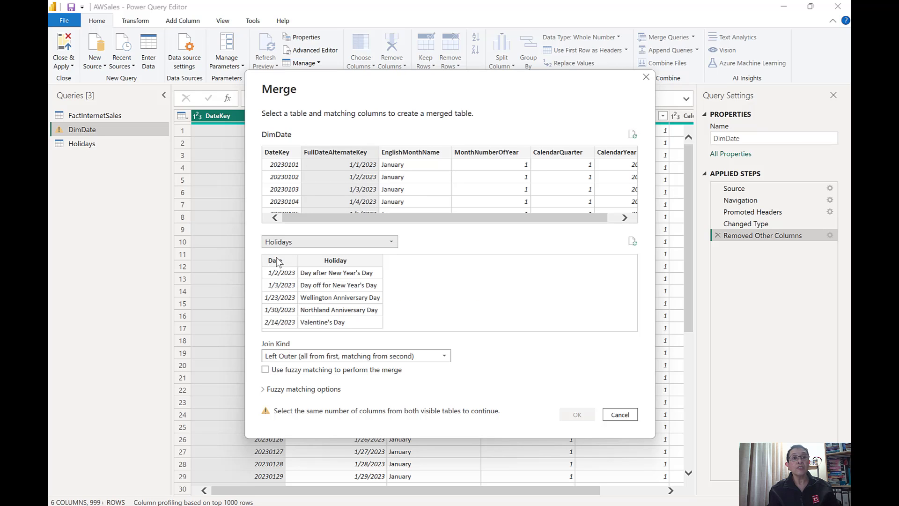
left_click(279, 260)
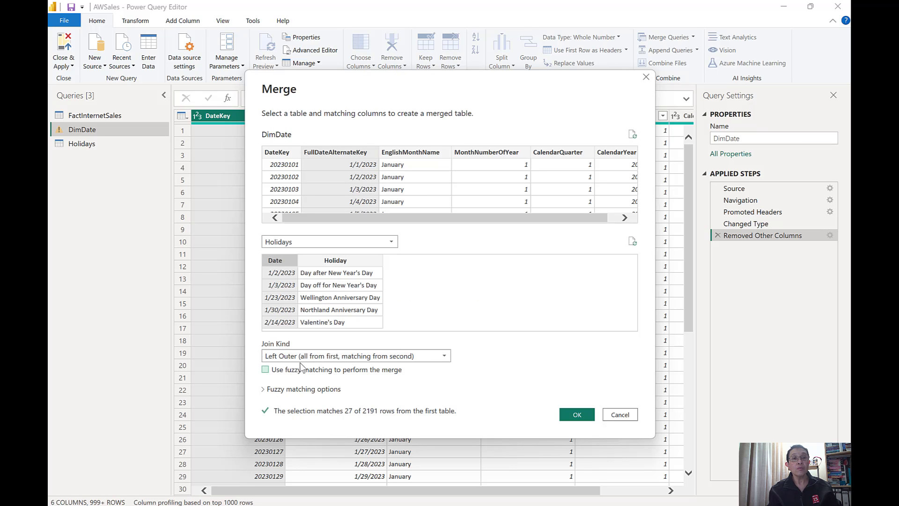
mouse_move(331, 371)
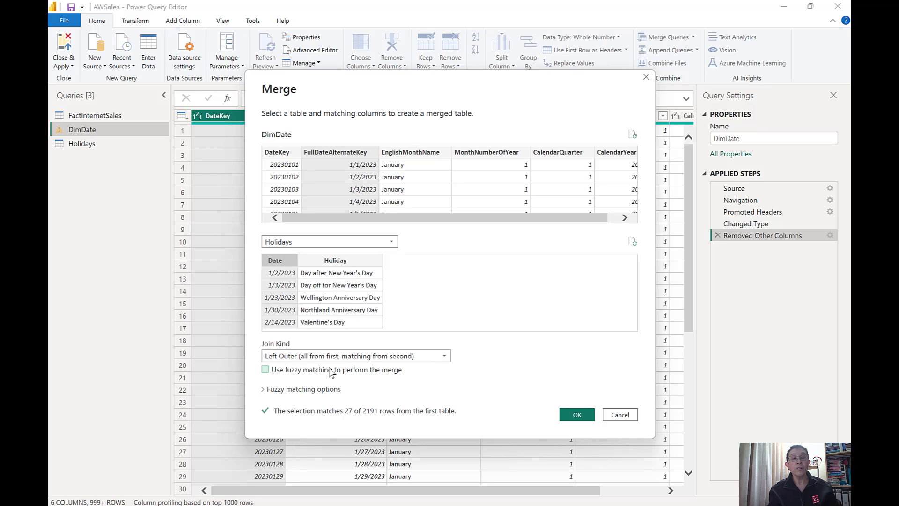
left_click(576, 414)
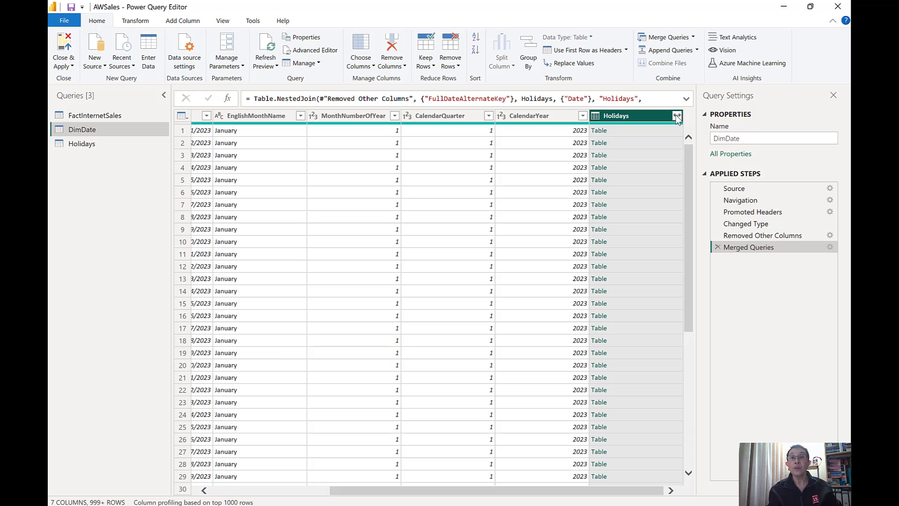
Step: Expand the merged Holidays column to only Holiday, with no column name prefix
left_click(676, 115)
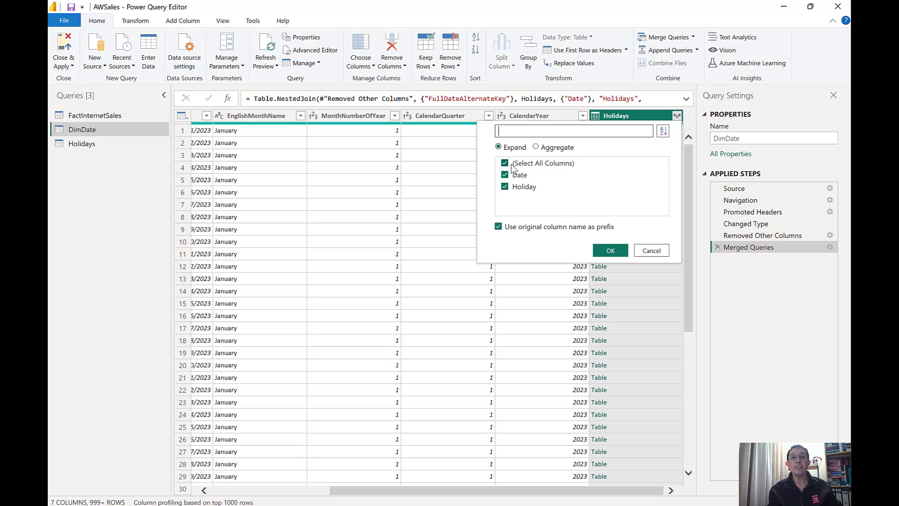
left_click(505, 175)
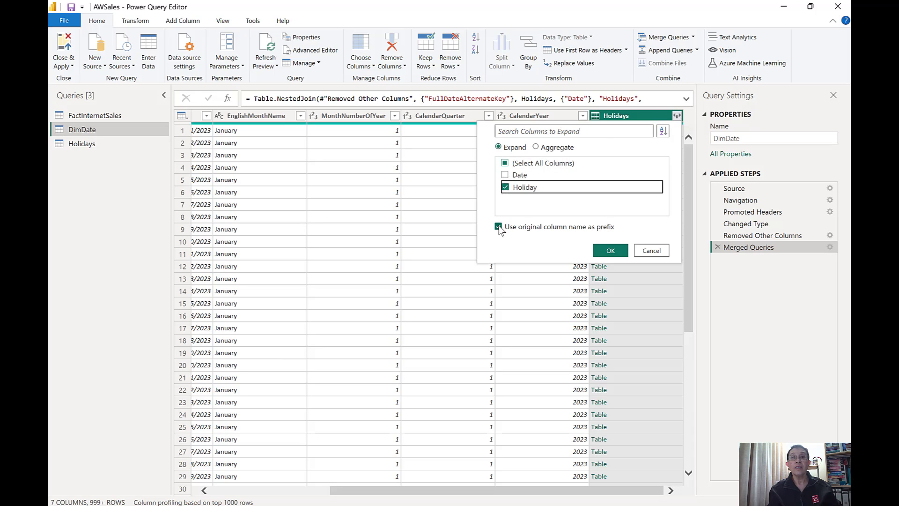
left_click(610, 250)
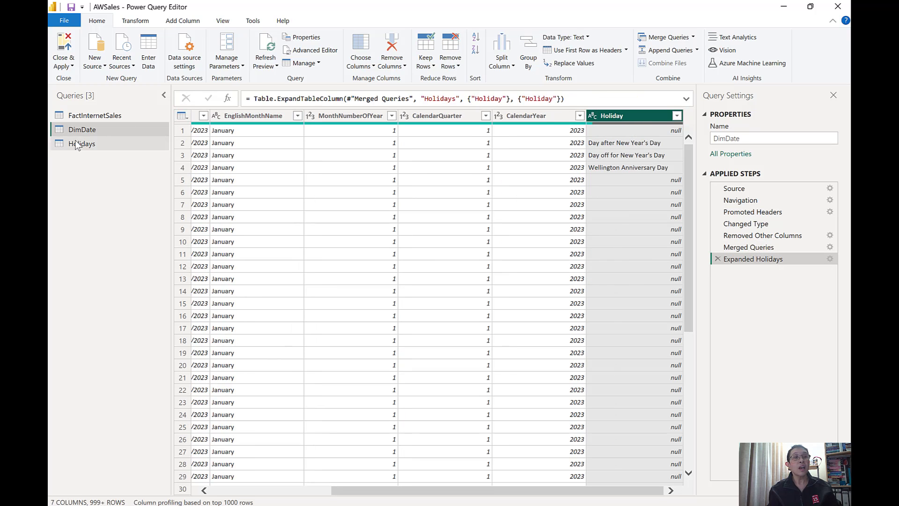
Step: Select the Holidays query and bring up its context menu to turn off loading
left_click(82, 143)
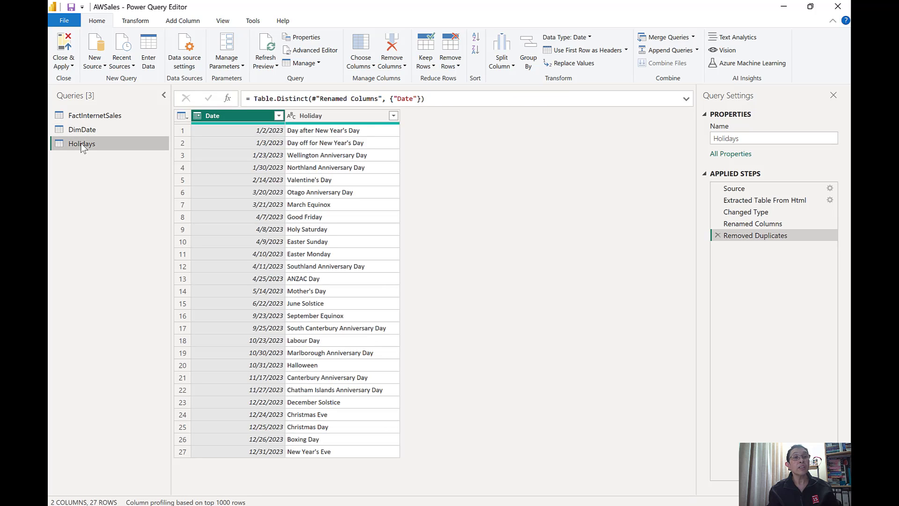
right_click(81, 144)
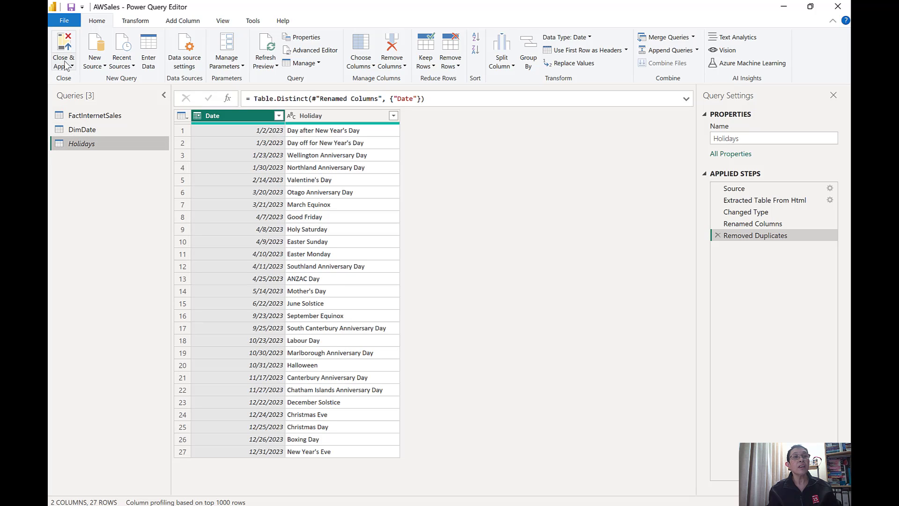
mouse_move(66, 69)
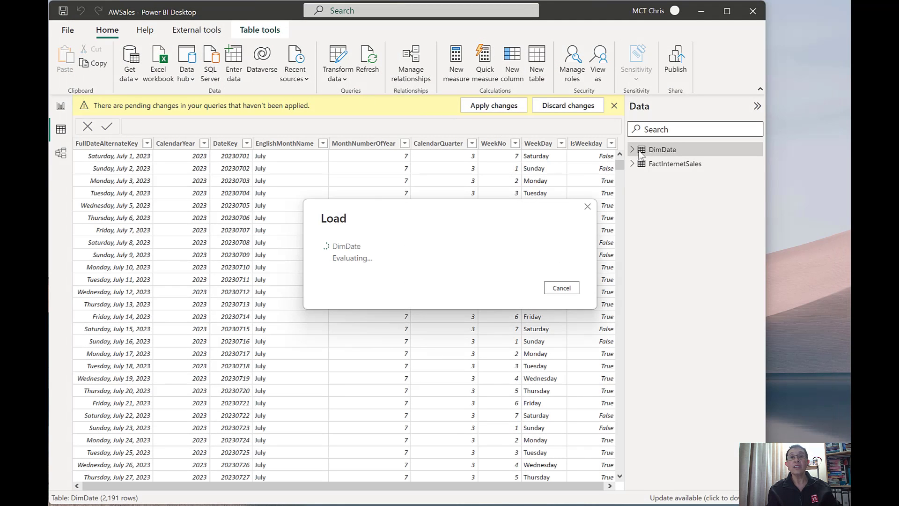
mouse_move(586, 468)
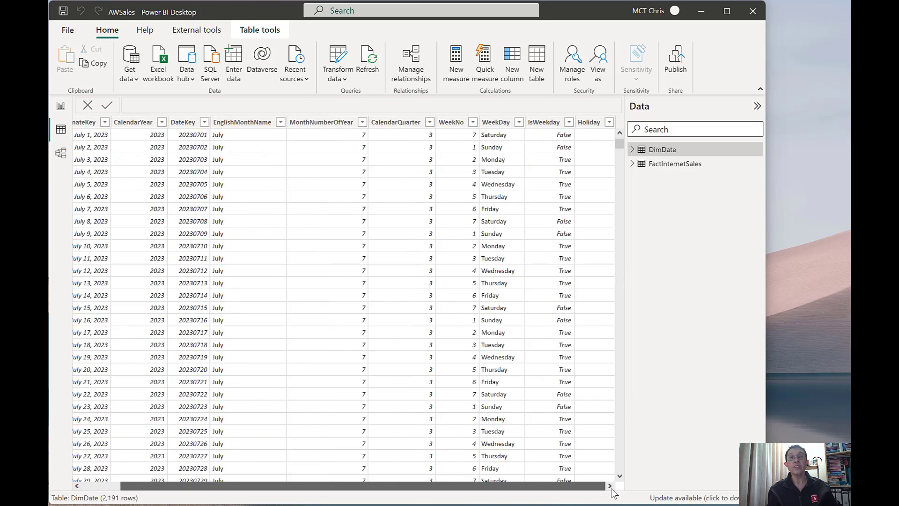
Step: Check DimDate's new Holiday column and add a new calculated column to DimDate
left_click(588, 122)
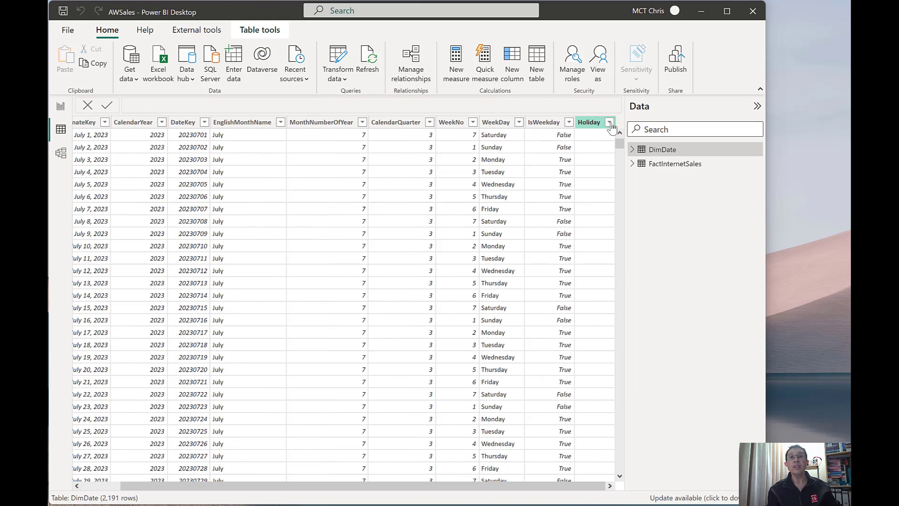
left_click(610, 123)
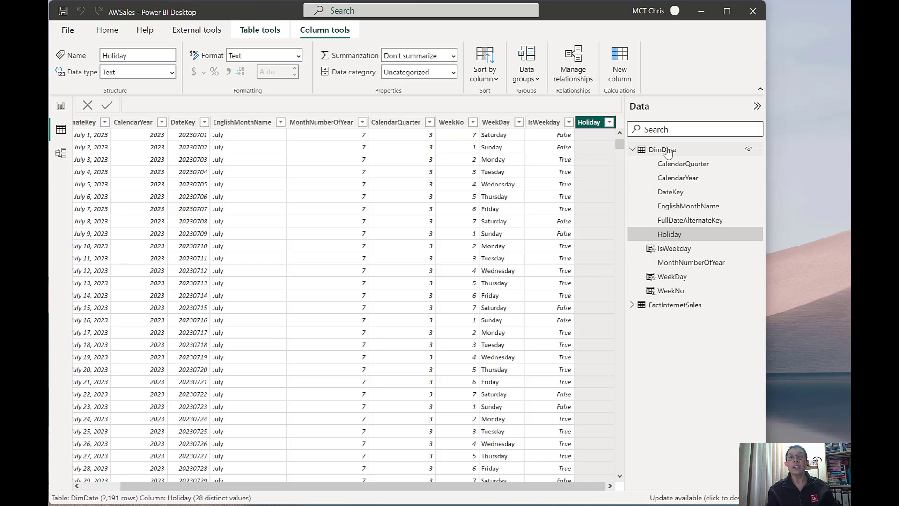
right_click(662, 150)
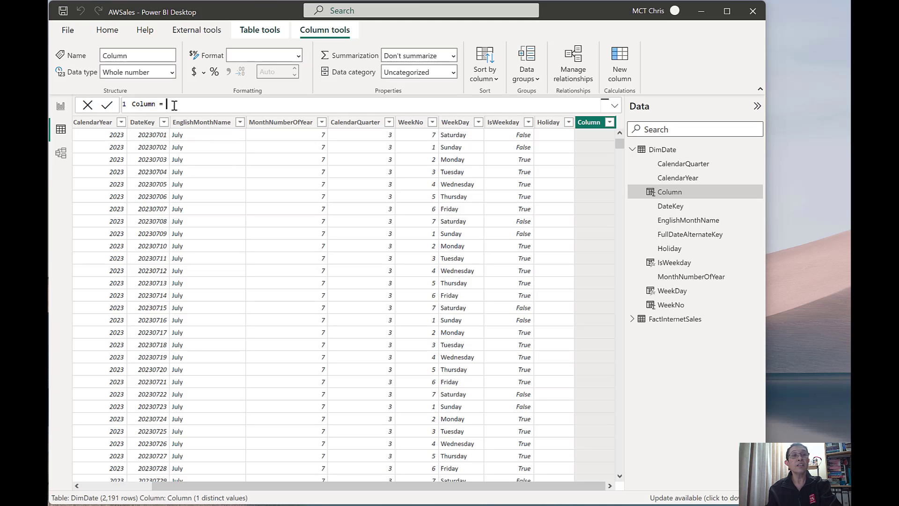
Step: Enter the formula IsHoliday = NOT ISBLANK(DimDate[Holiday])
double_click(143, 104)
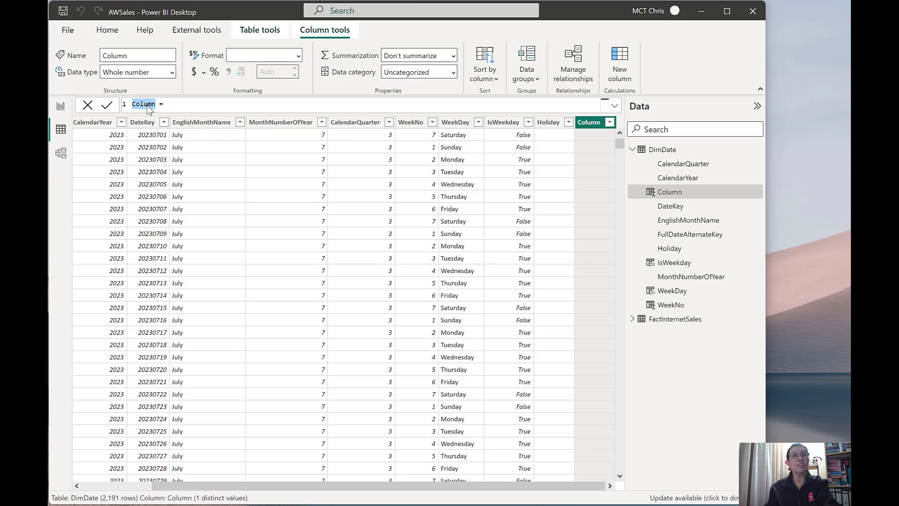
type("IsHoliday")
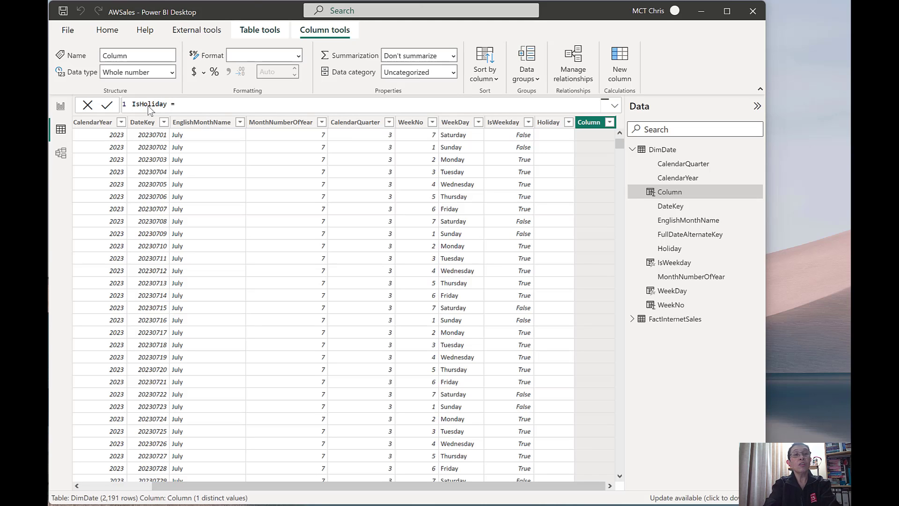
type("ISBLANK(")
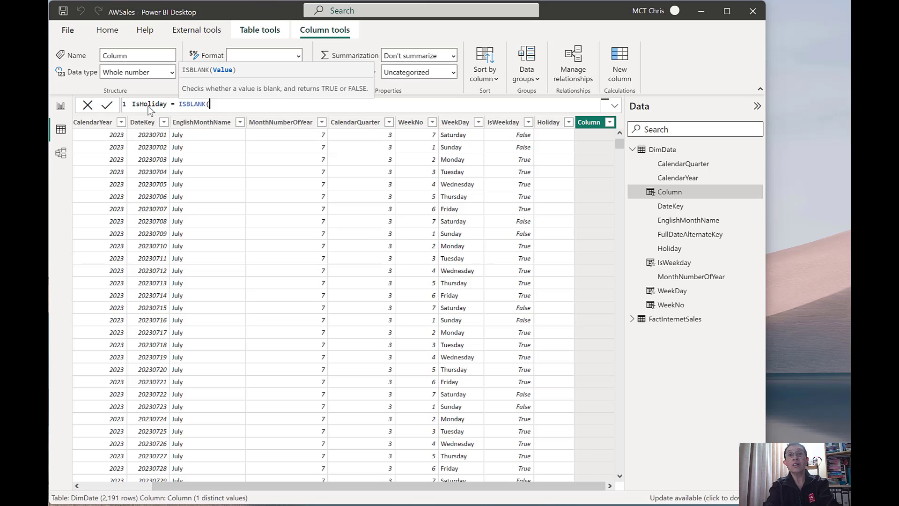
type("DimDate[Holiday])")
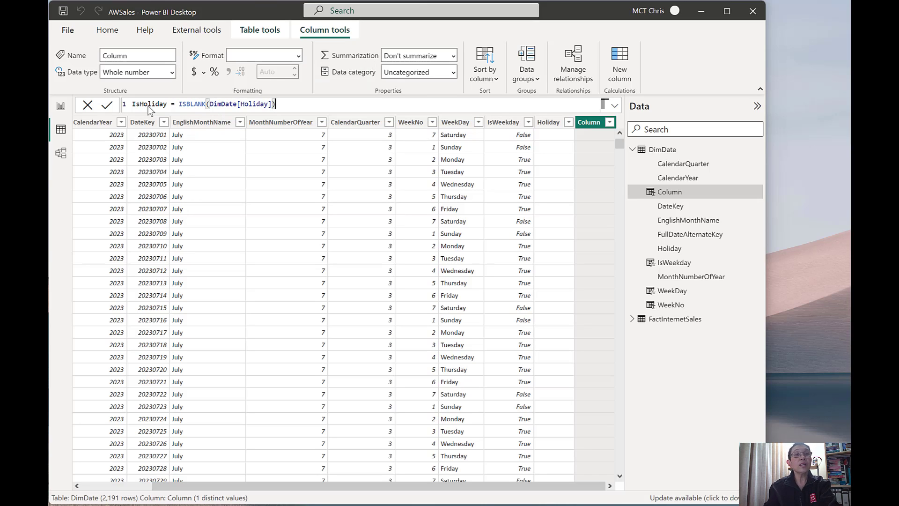
mouse_move(184, 112)
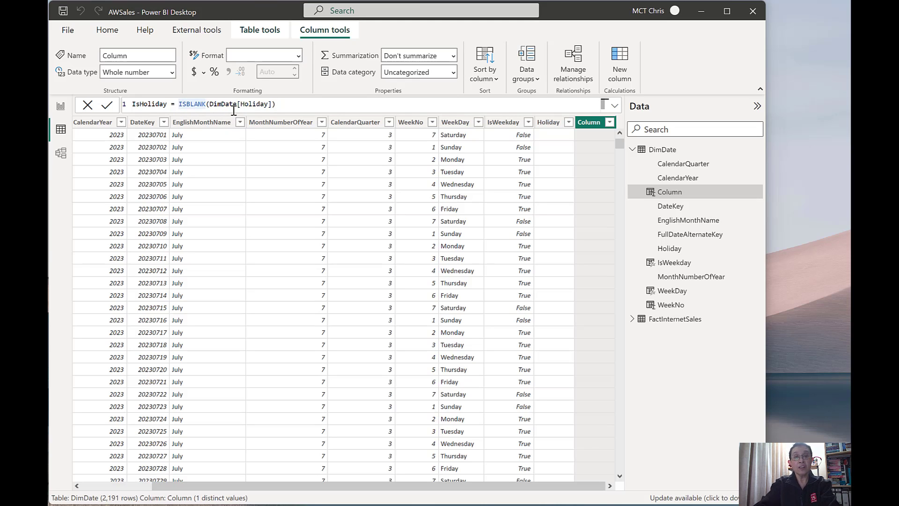
type("NOT")
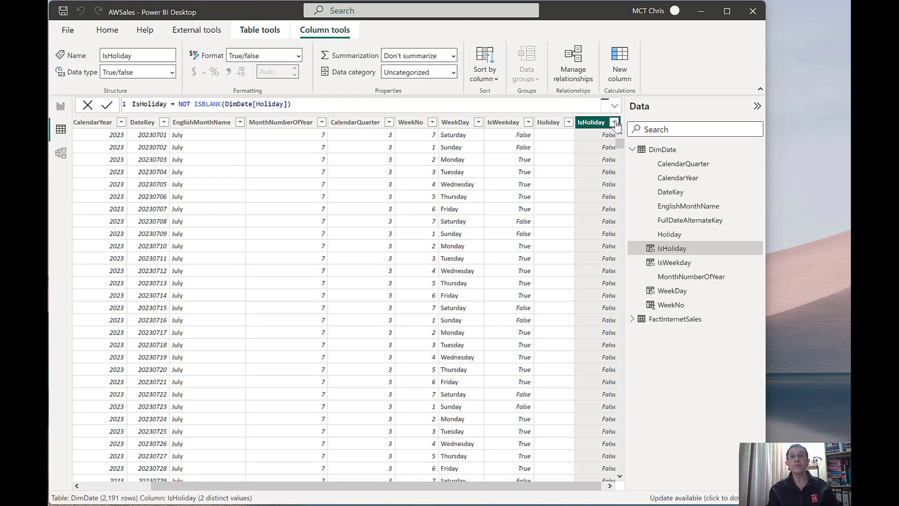
Step: Filter IsHoliday to True only and select the Holiday column to view the 27 holiday names
left_click(616, 123)
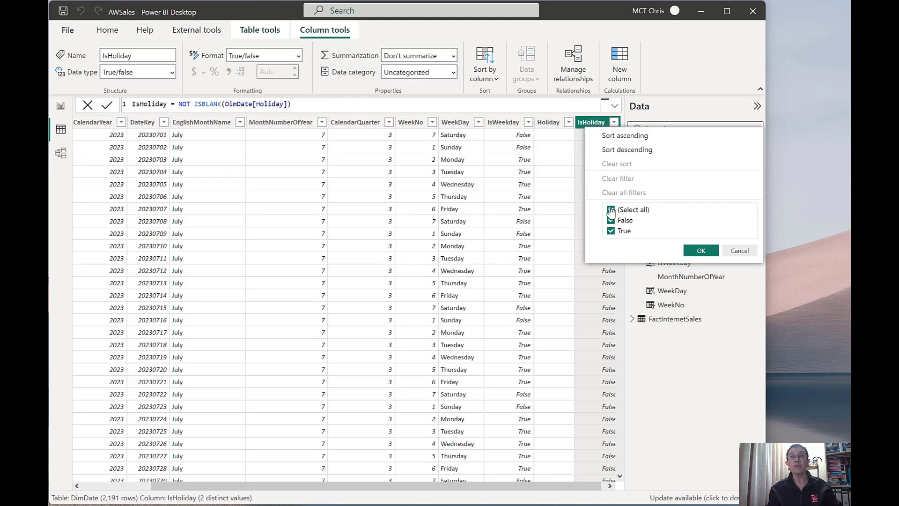
left_click(610, 230)
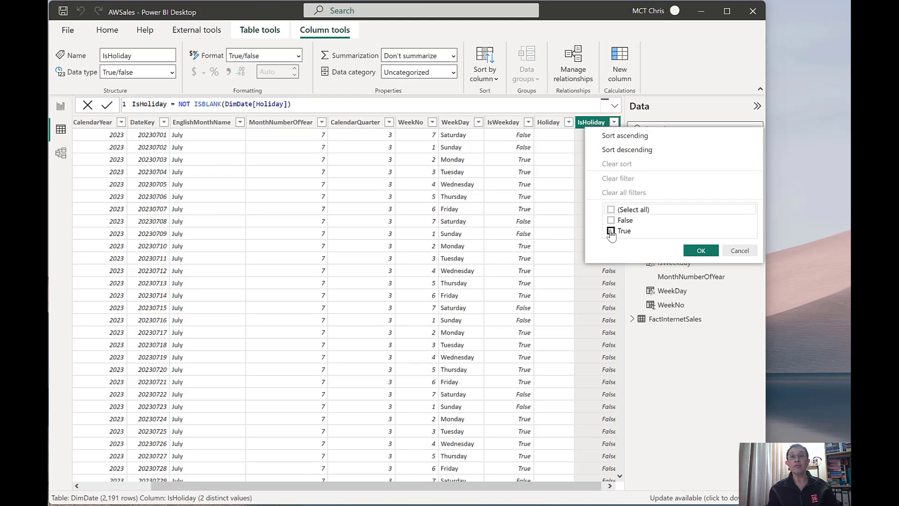
left_click(700, 250)
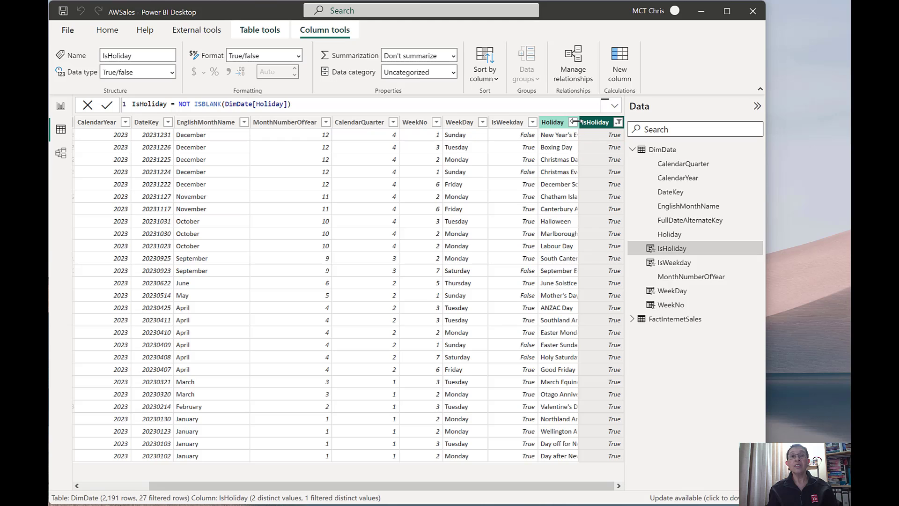
left_click(668, 234)
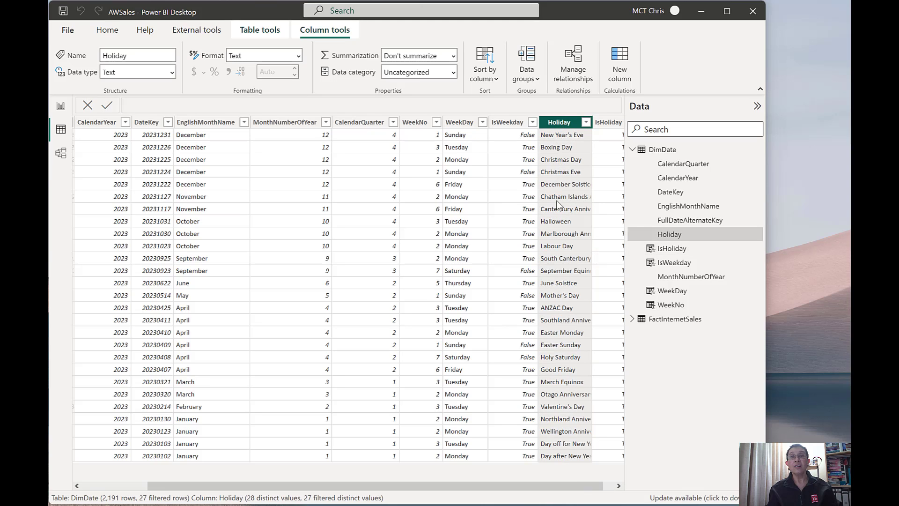